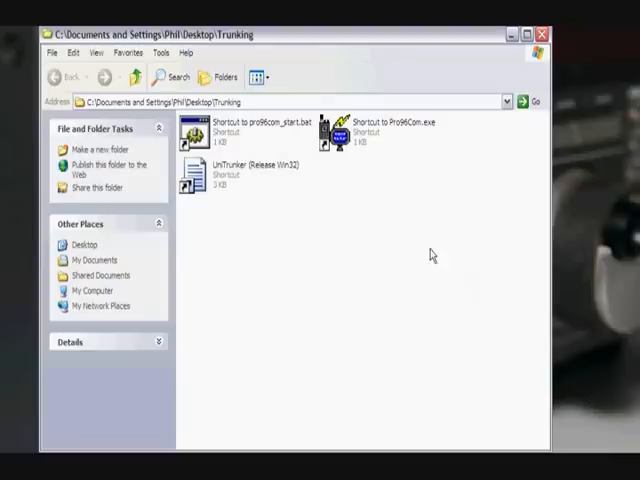
# Launch Pro96Com from the Trunking folder to show the P25 Control Channel display.
pyautogui.click(385, 128)
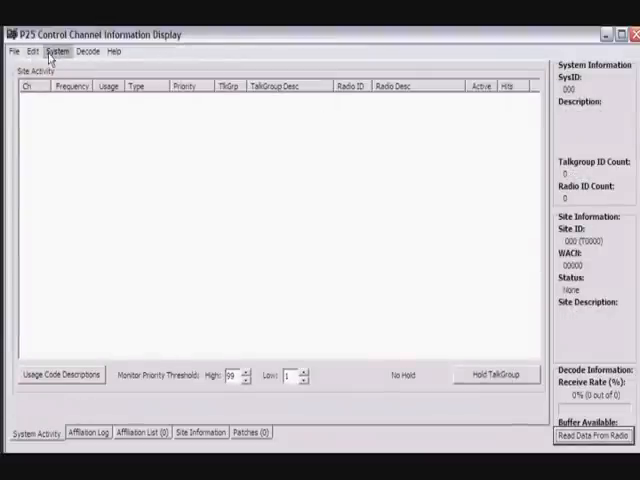
# Confirm the decode configuration uses COM16 and the PSR-500/PSR-600/Pro-106/Pro-197 model.
pyautogui.click(59, 51)
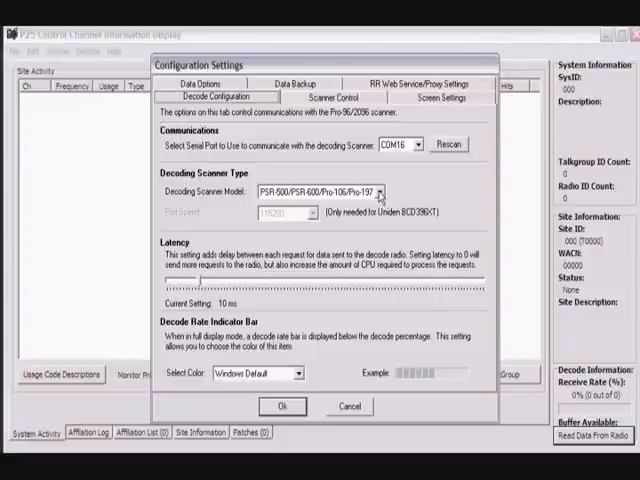
pyautogui.moveTo(380, 195)
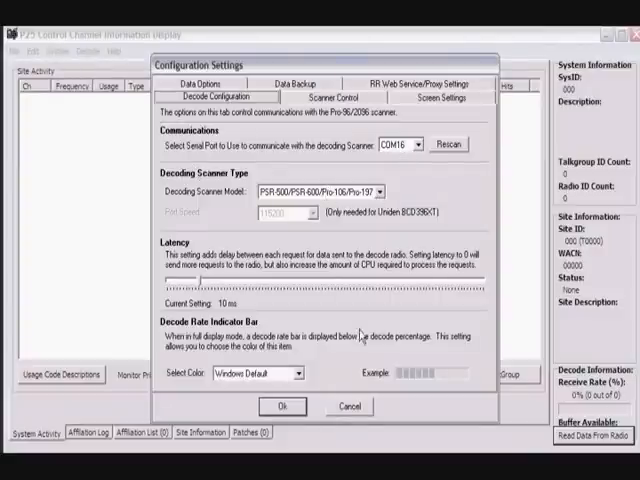
pyautogui.click(282, 406)
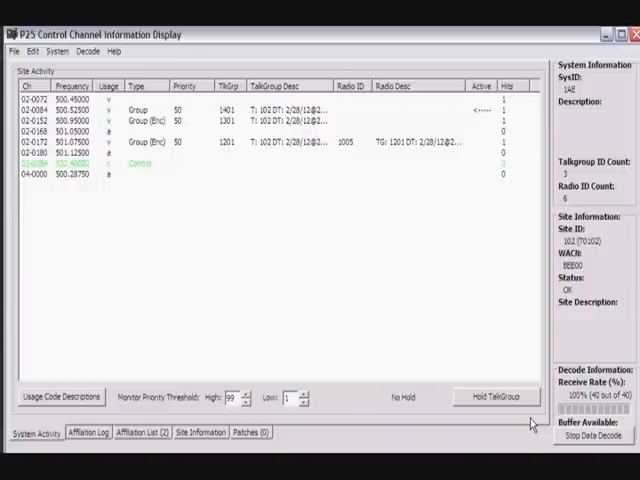
pyautogui.moveTo(229, 205)
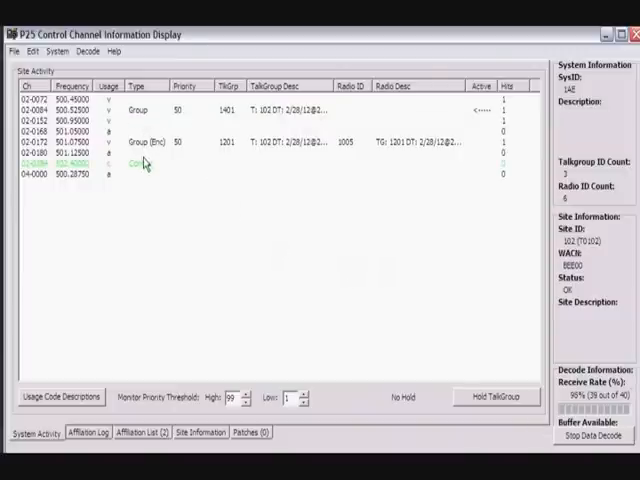
pyautogui.moveTo(249, 204)
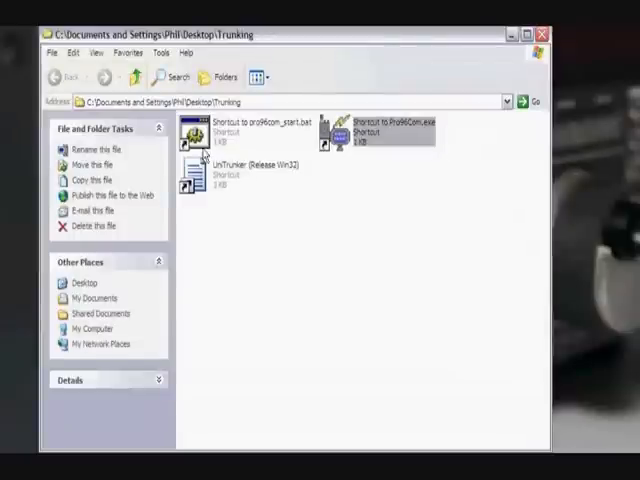
# Relaunch Pro96Com from the Trunking folder after decoding system 1AE, site 102.
pyautogui.doubleClick(196, 130)
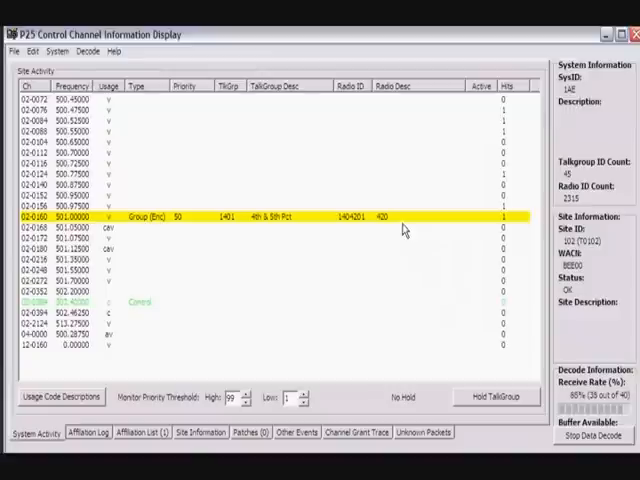
pyautogui.moveTo(443, 219)
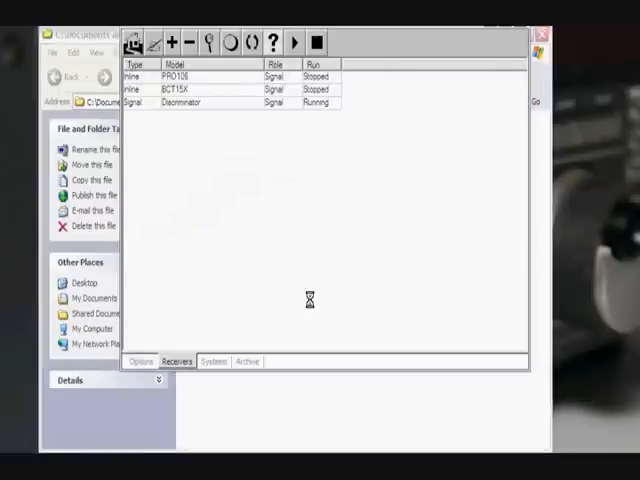
# View UniTrunker's receivers: PRO106 and BCT15X stopped, Discriminator running.
pyautogui.click(185, 103)
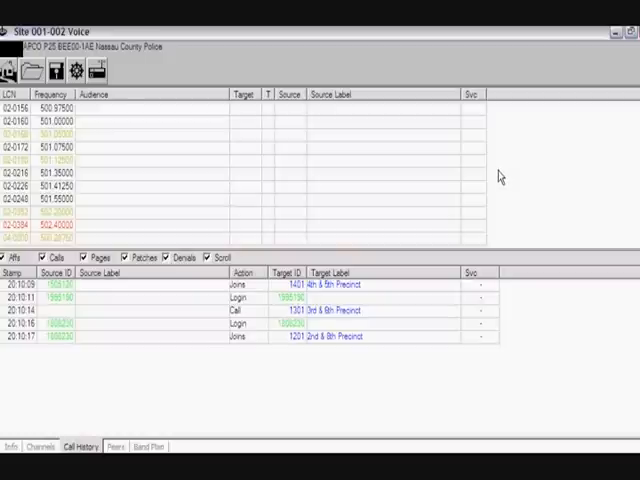
pyautogui.moveTo(350, 330)
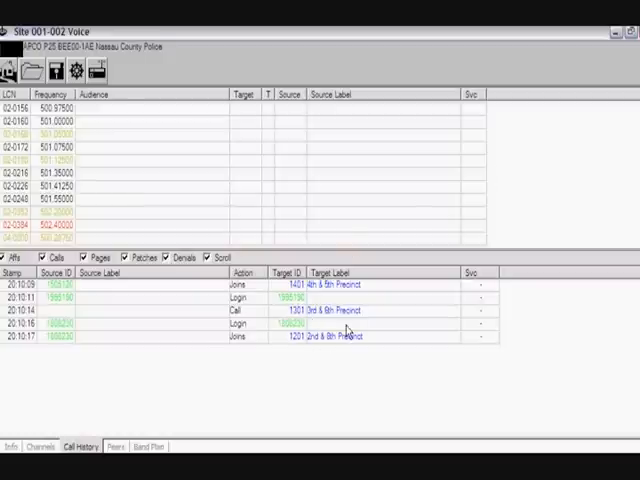